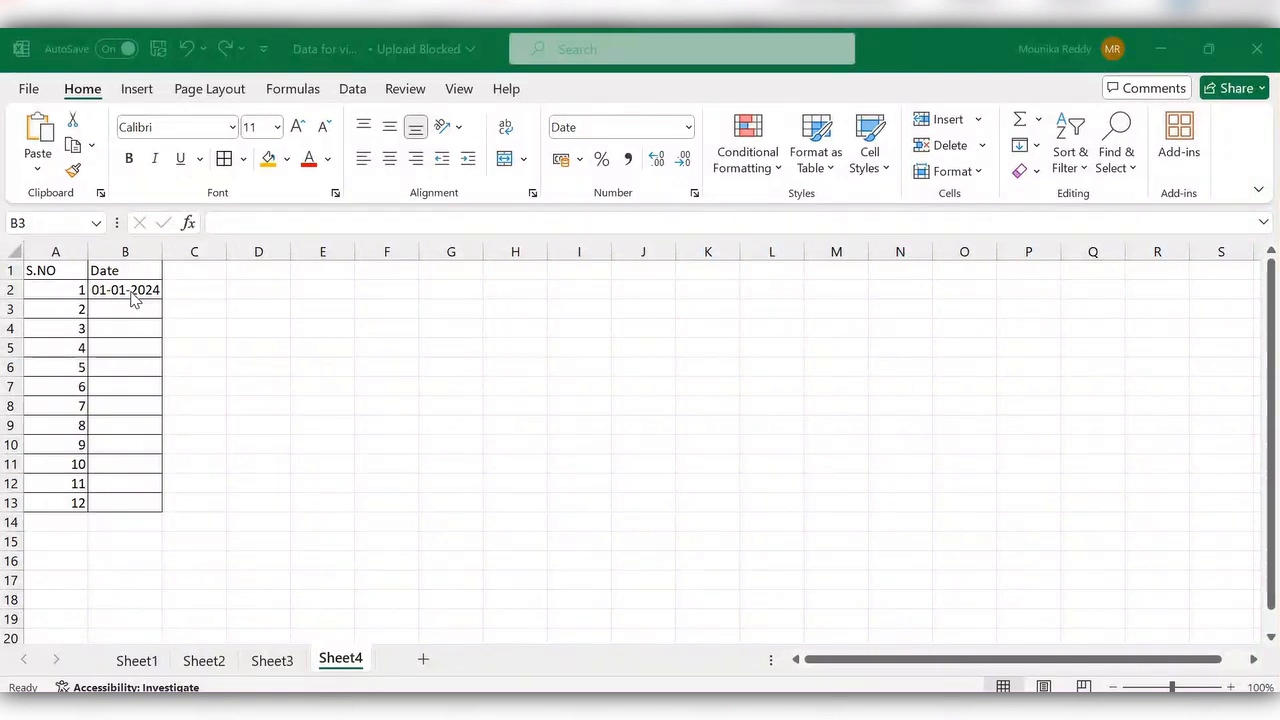
Extend B2's date 01-01-2024 down to B13 as daily dates ending 12-01-2024.
click(124, 288)
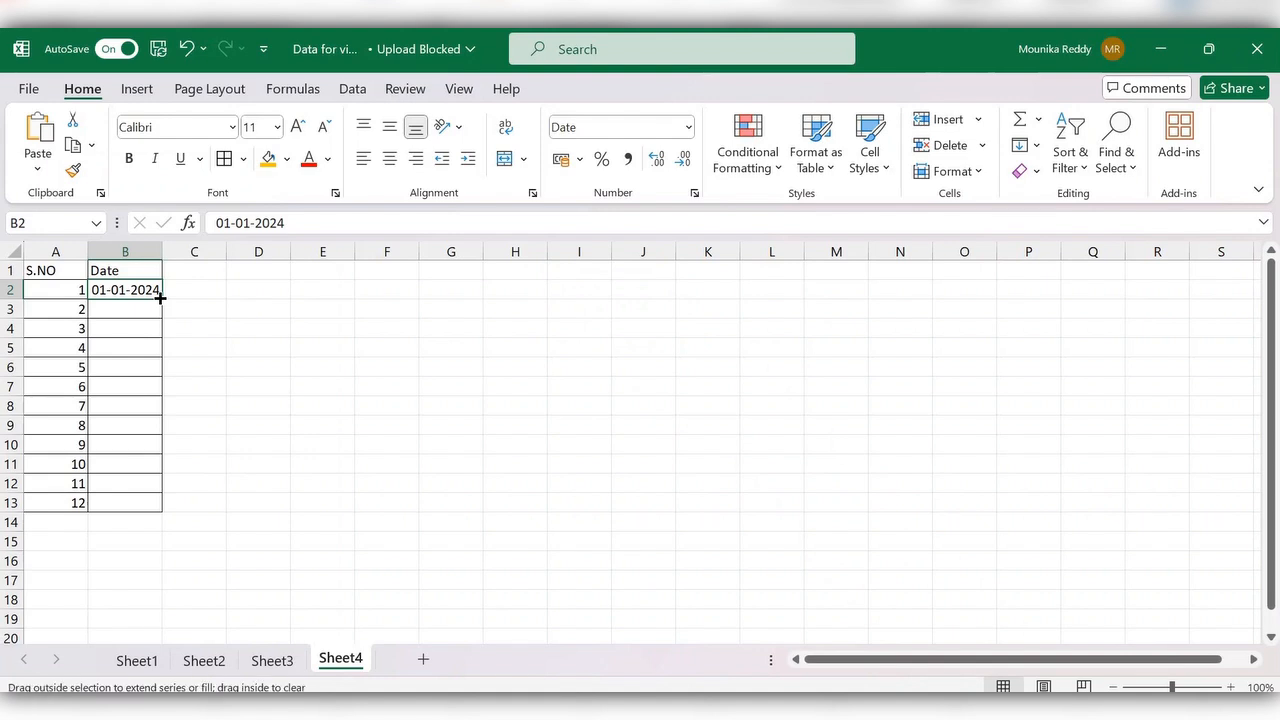
drag(160, 298, 156, 508)
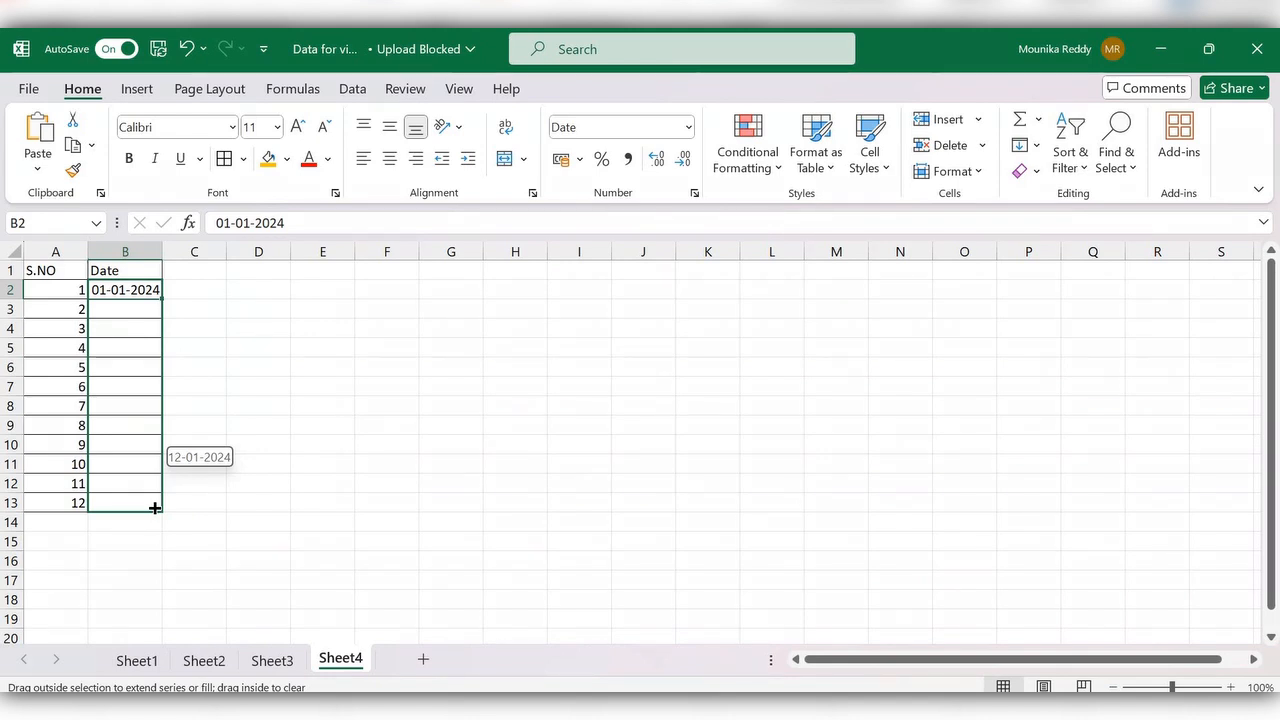
drag(124, 288, 124, 504)
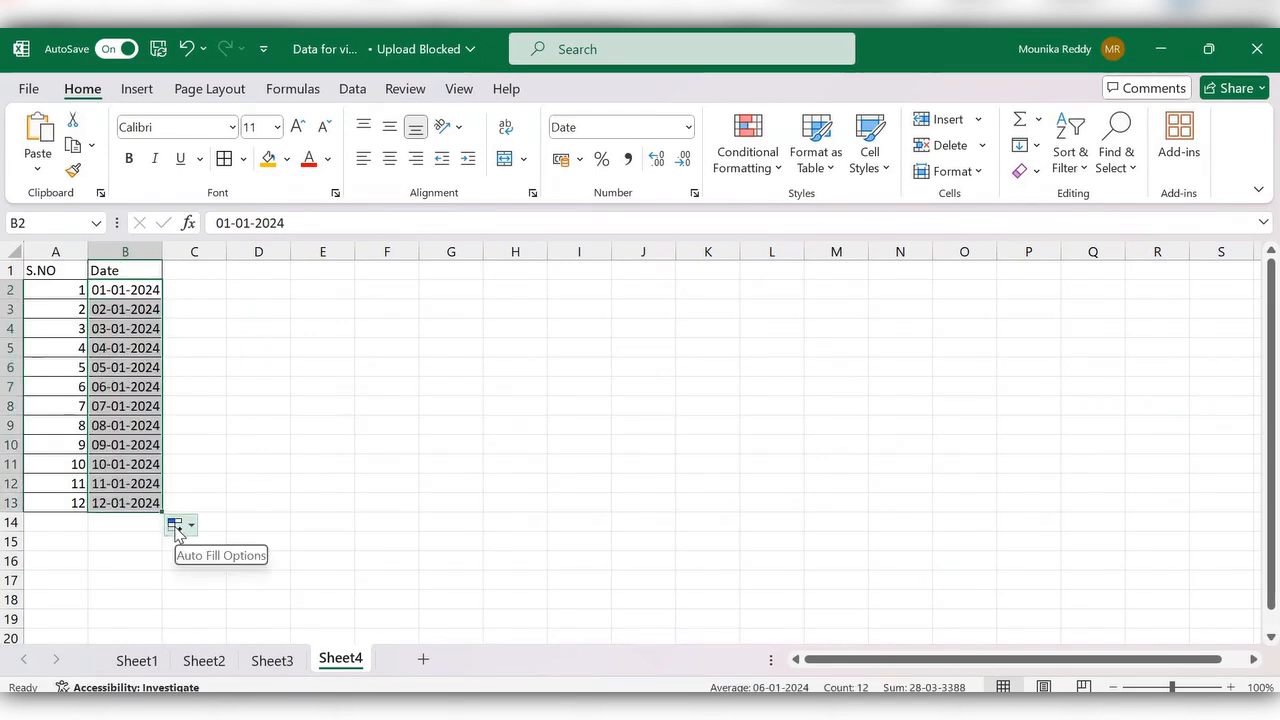
Choose Fill Weekdays so the dates skip weekends, ending at 16-01-2024.
click(190, 524)
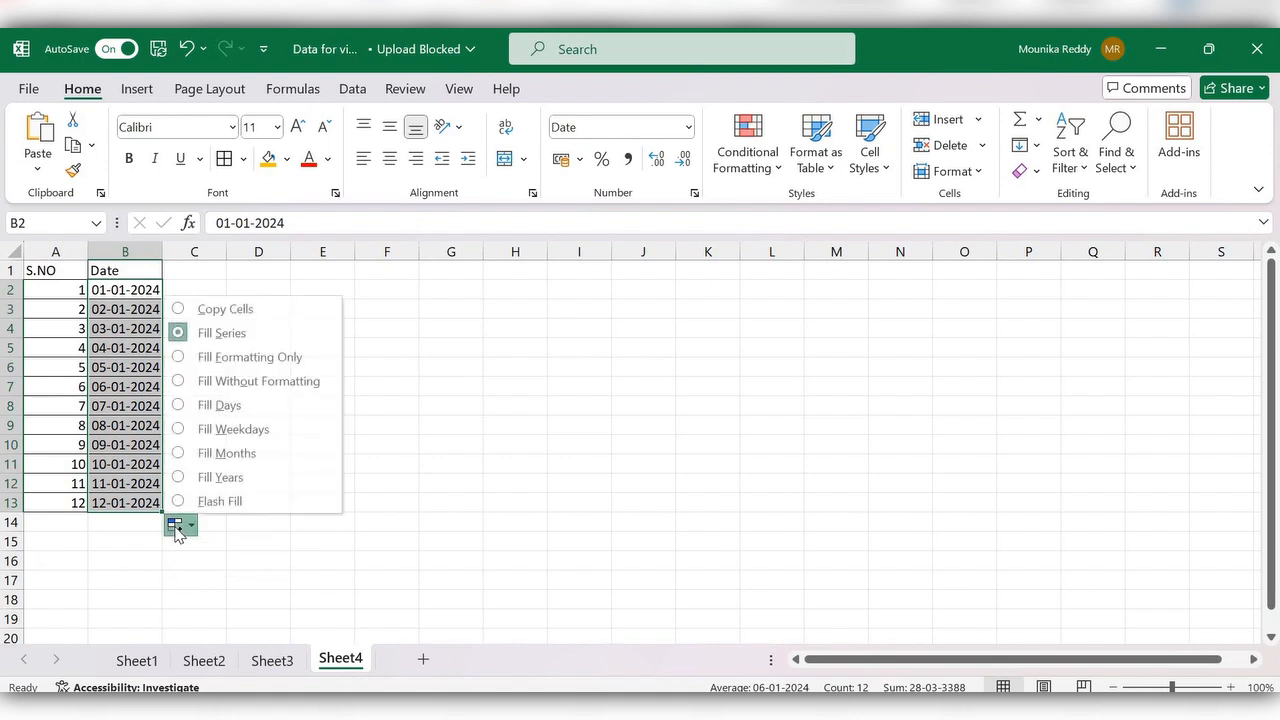
mouse_move(220, 404)
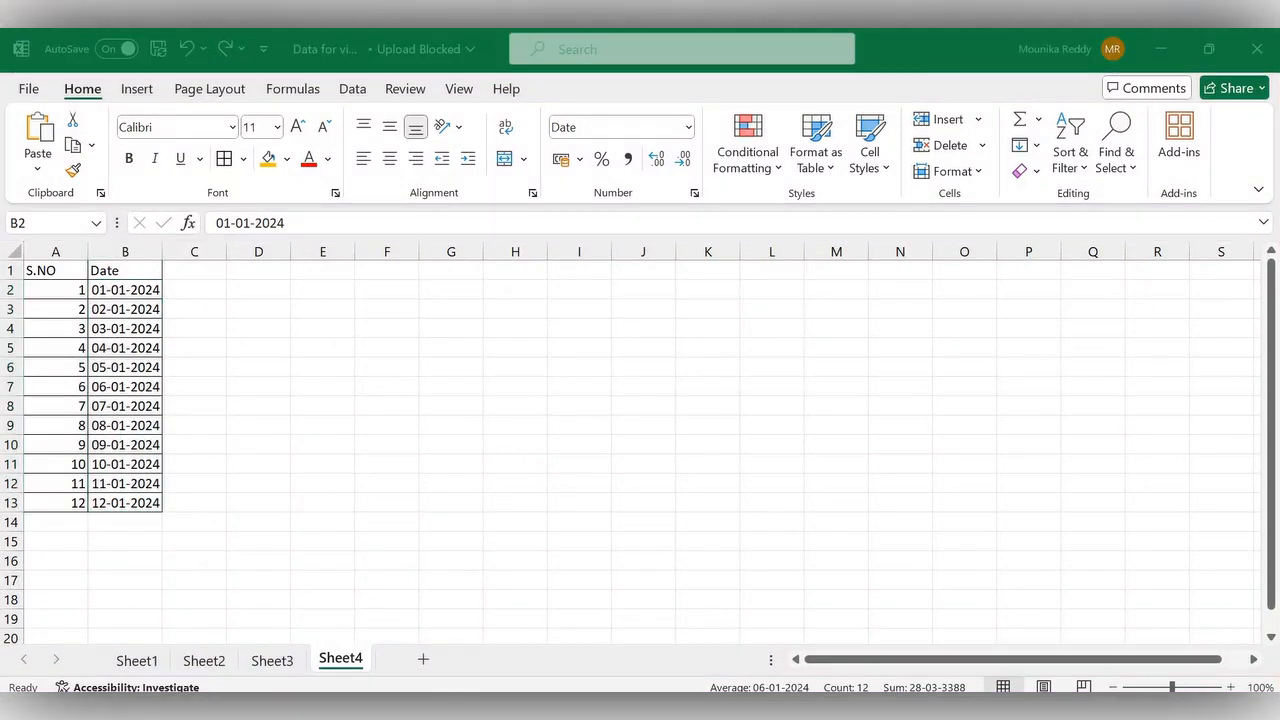
click(180, 524)
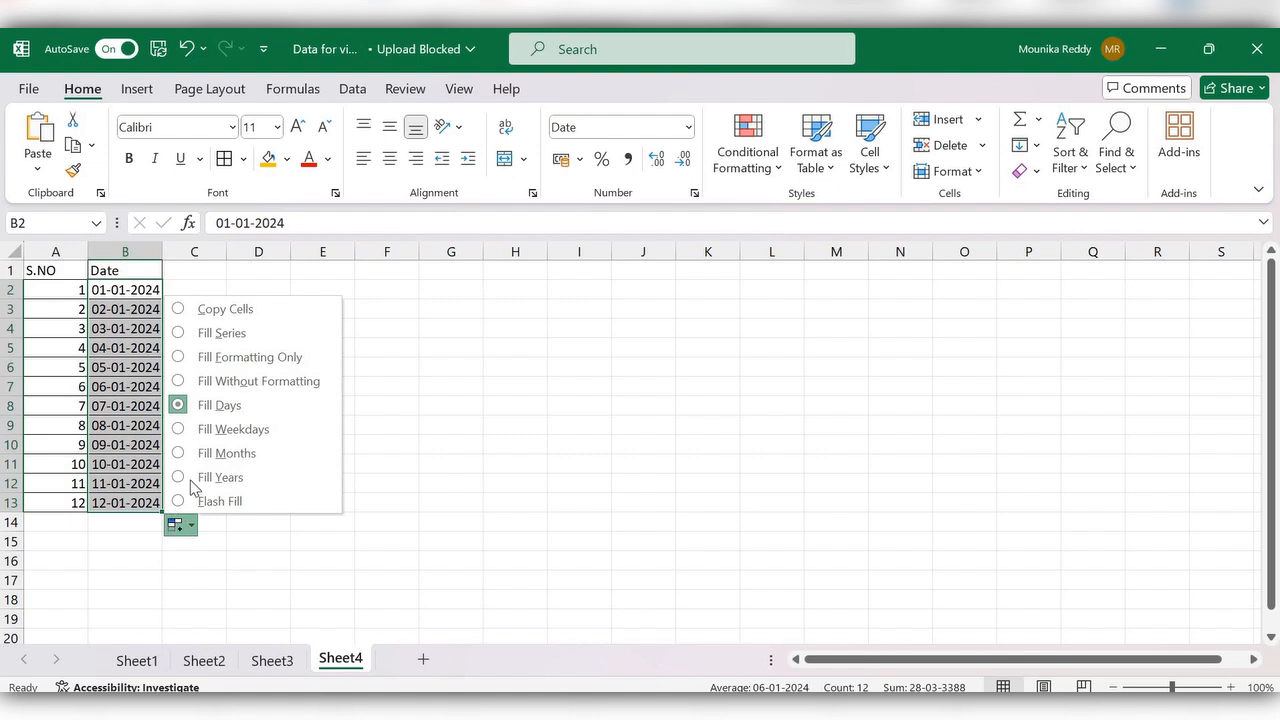
mouse_move(234, 428)
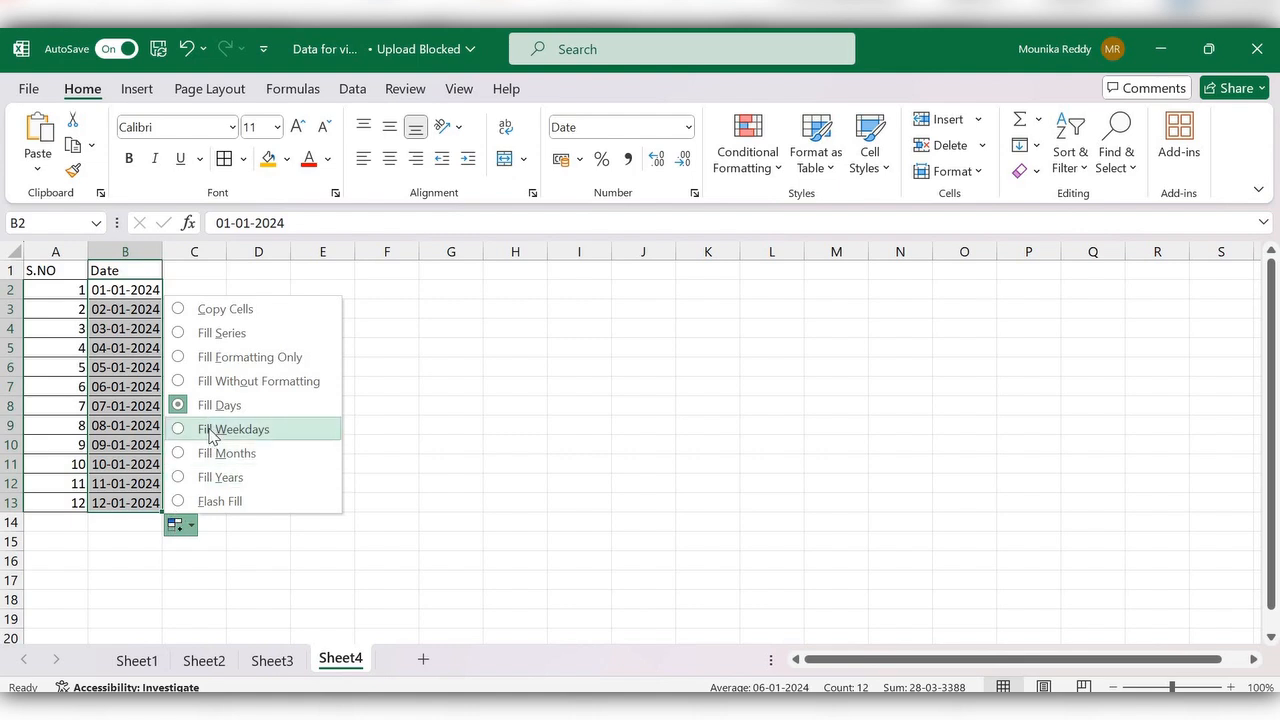
click(234, 428)
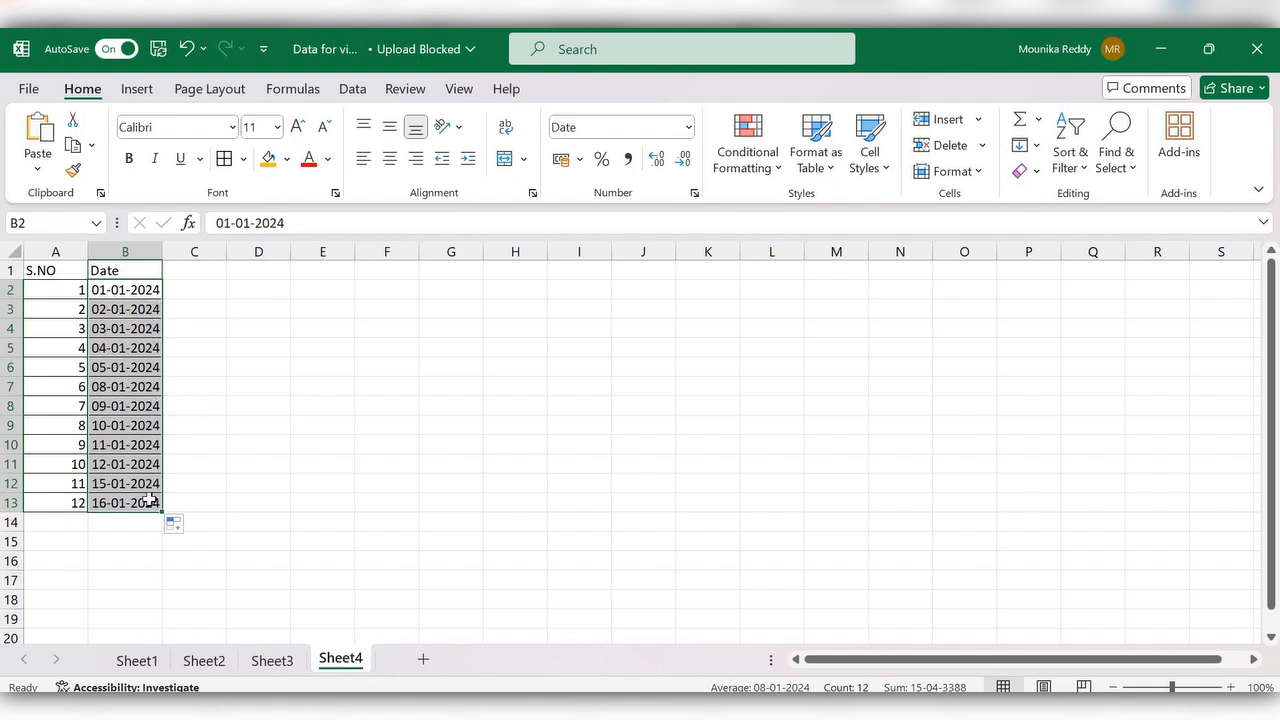
mouse_move(158, 524)
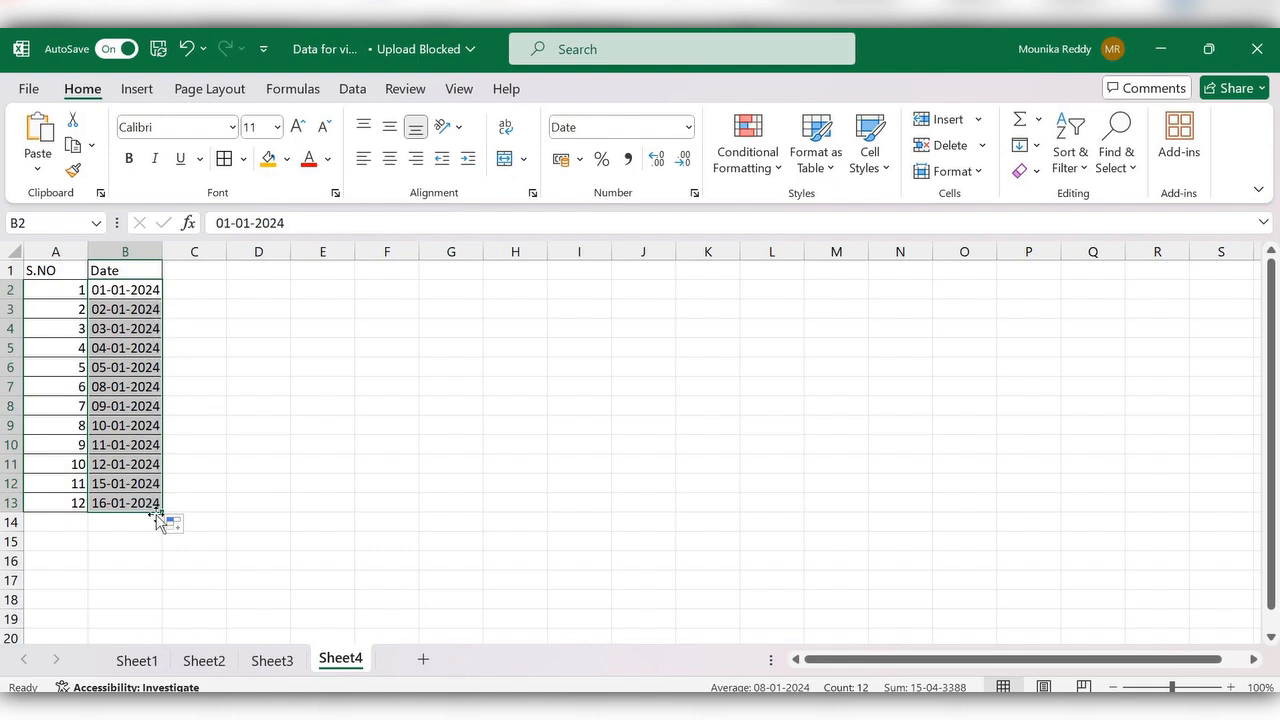
Choose Fill Months so the dates run monthly from 01-01-2024 to 01-12-2024.
click(182, 524)
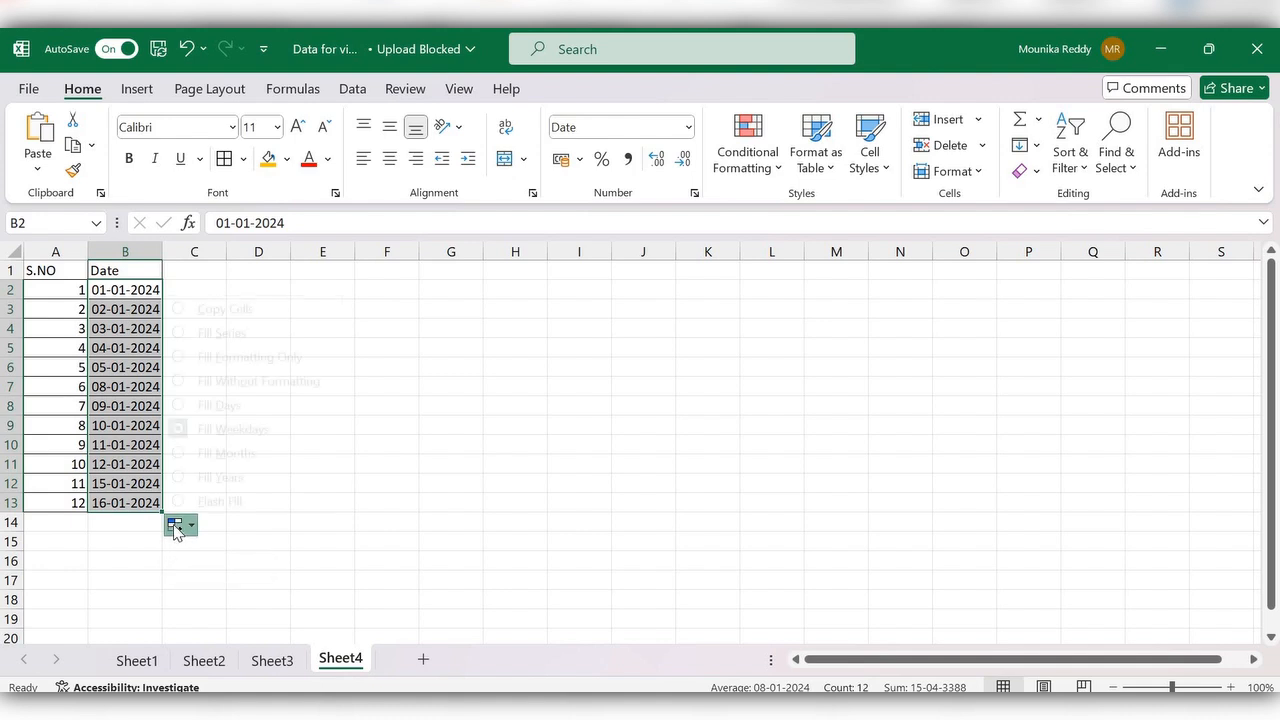
click(236, 452)
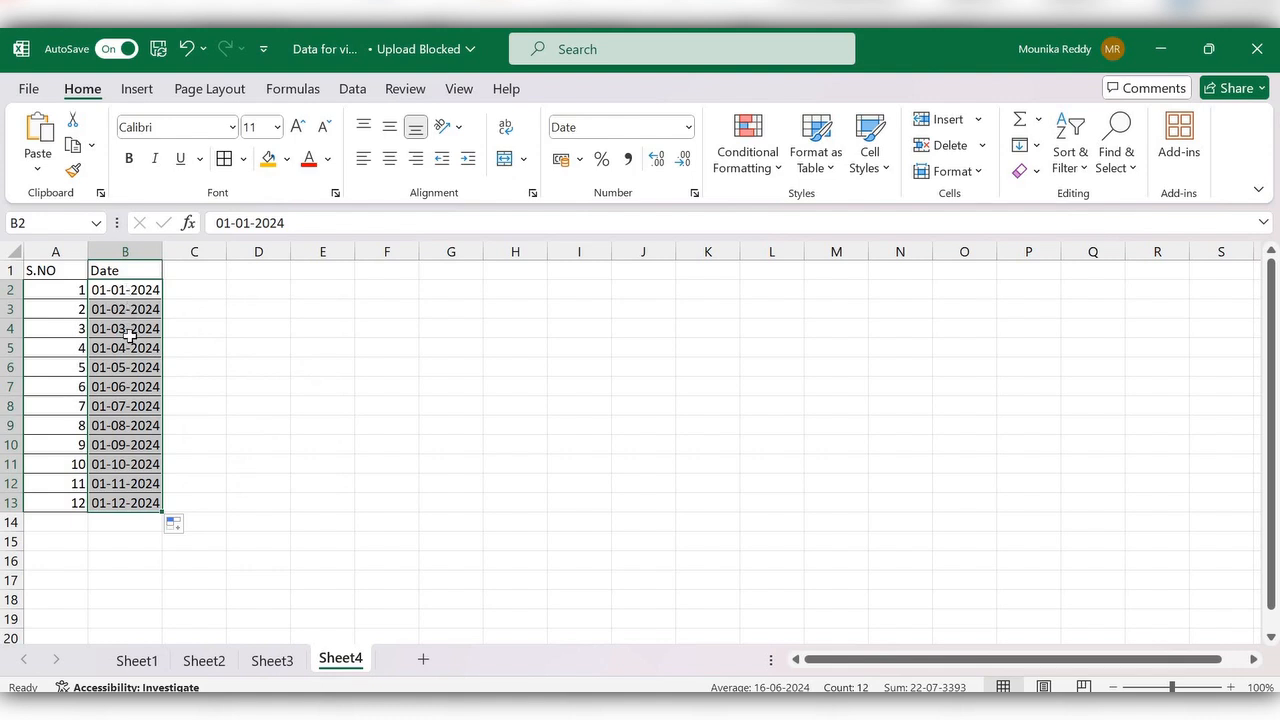
click(180, 524)
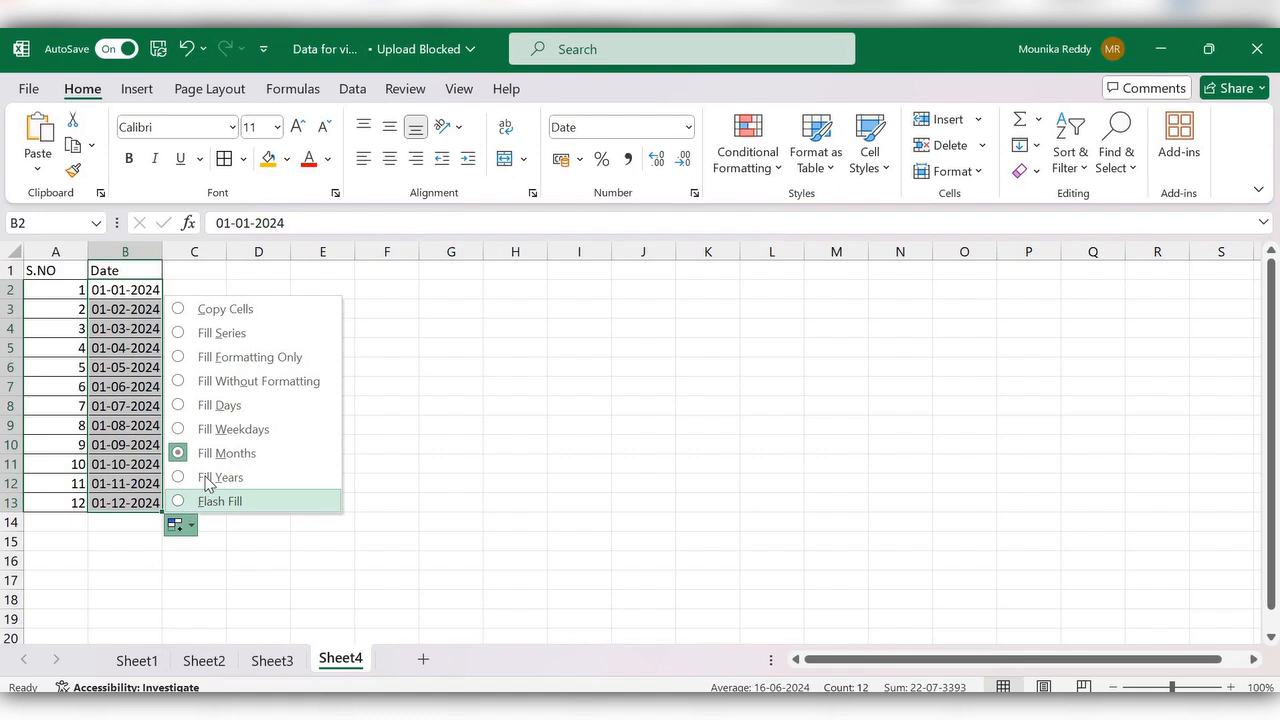
Choose Fill Years so the dates run yearly from 01-01-2024 to 01-01-2035.
click(222, 476)
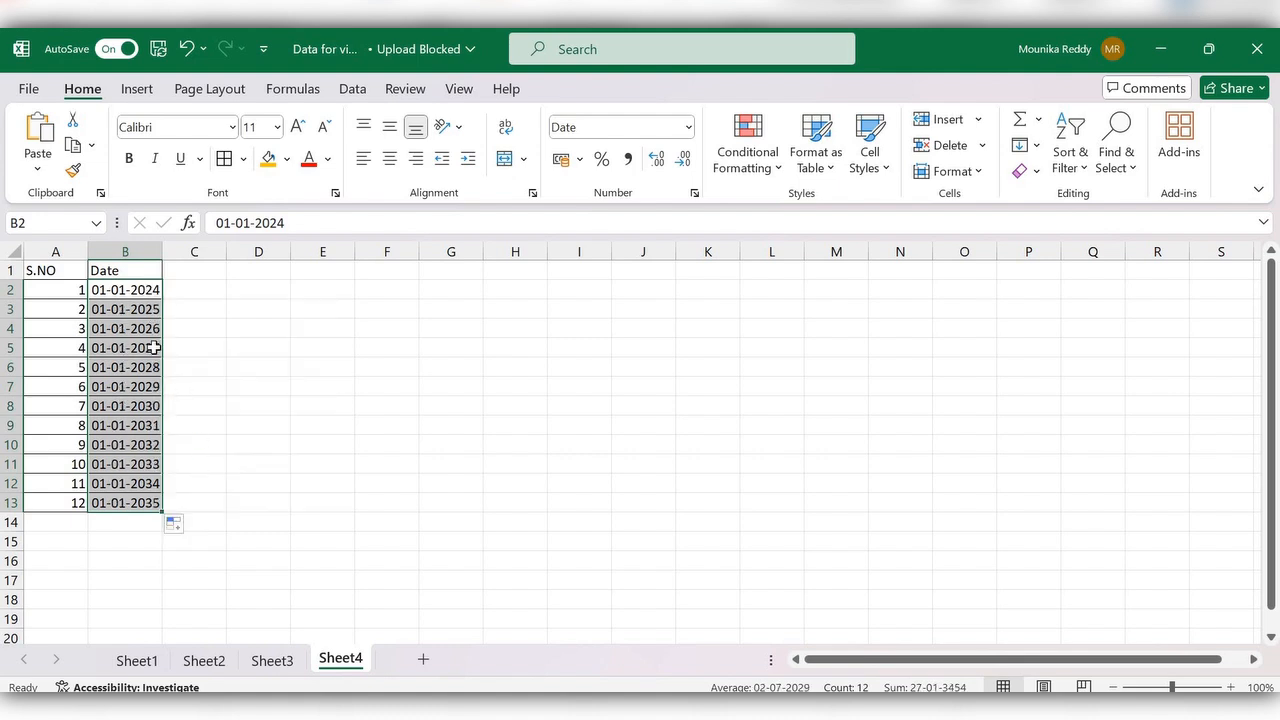
mouse_move(150, 496)
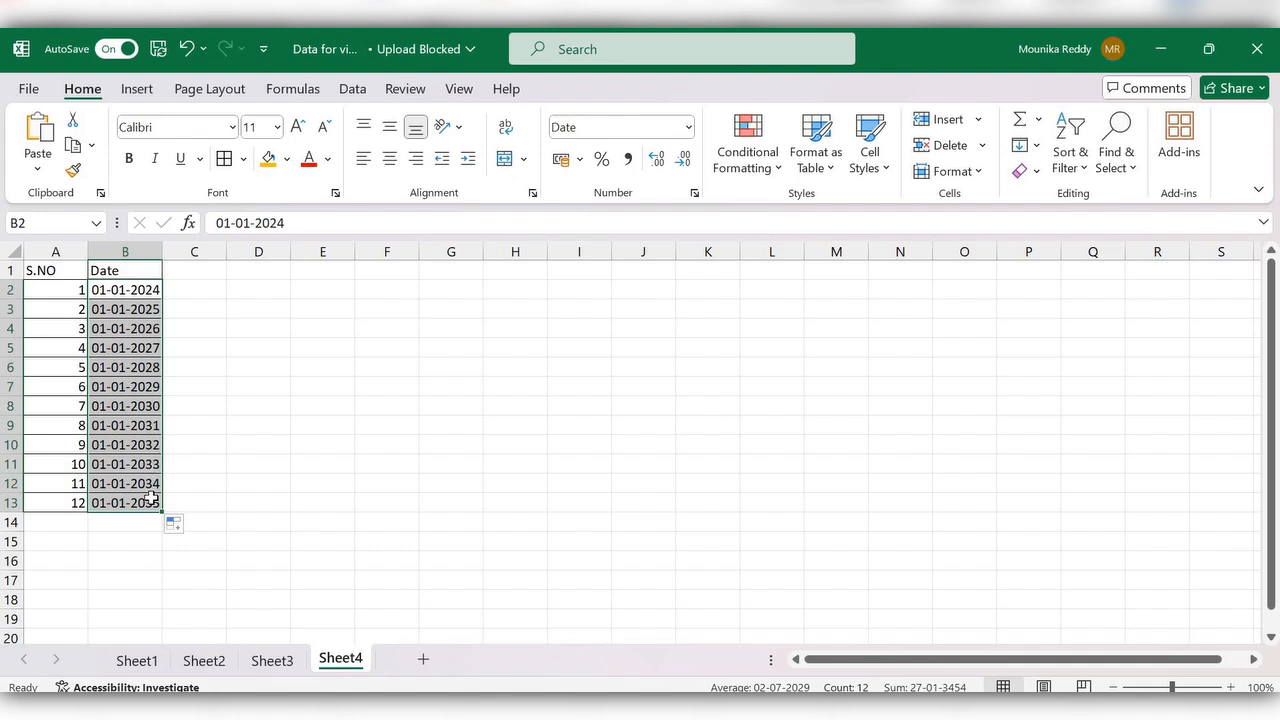